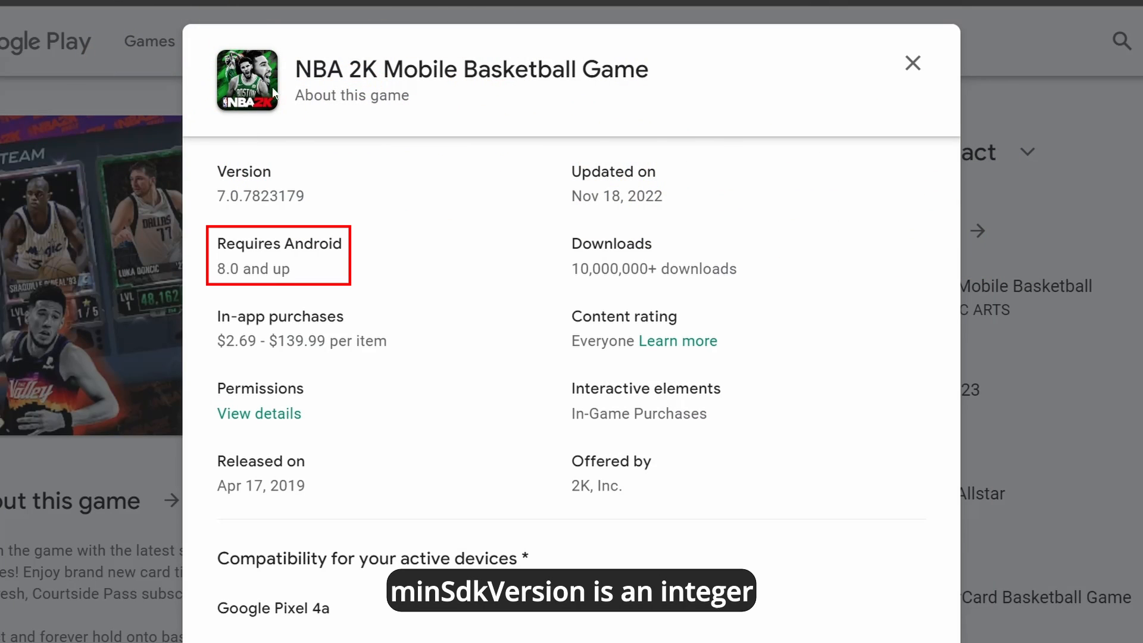
In NBA 2K Mobile's About dialog, select the 'Requires: Android 8.0 and up' compatibility text.
double_click(252, 269)
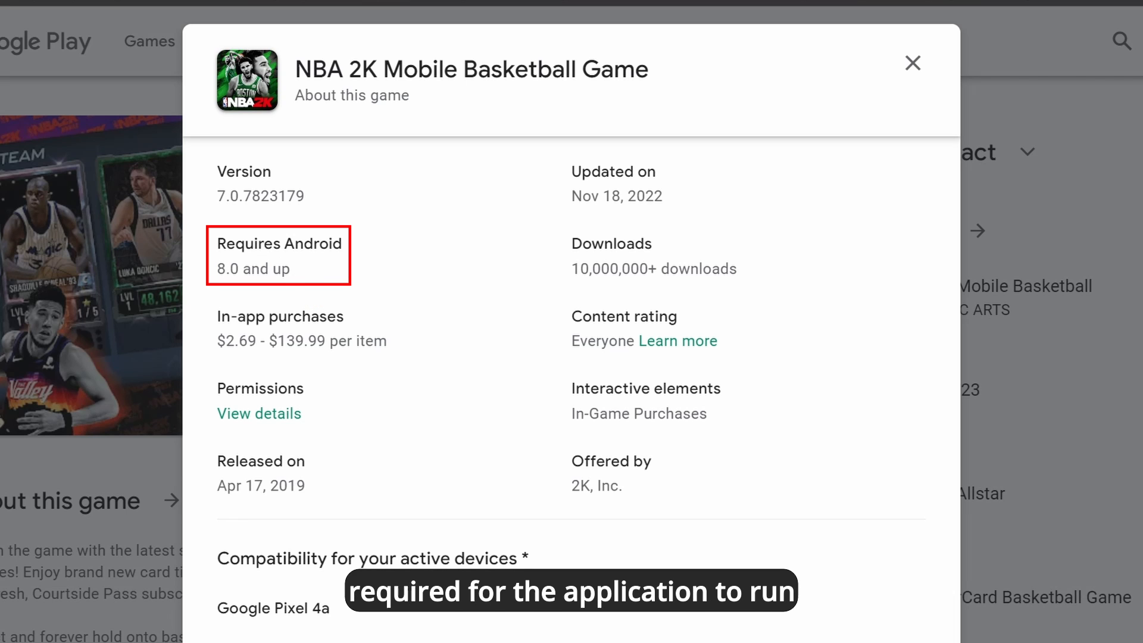
scroll(down, 3)
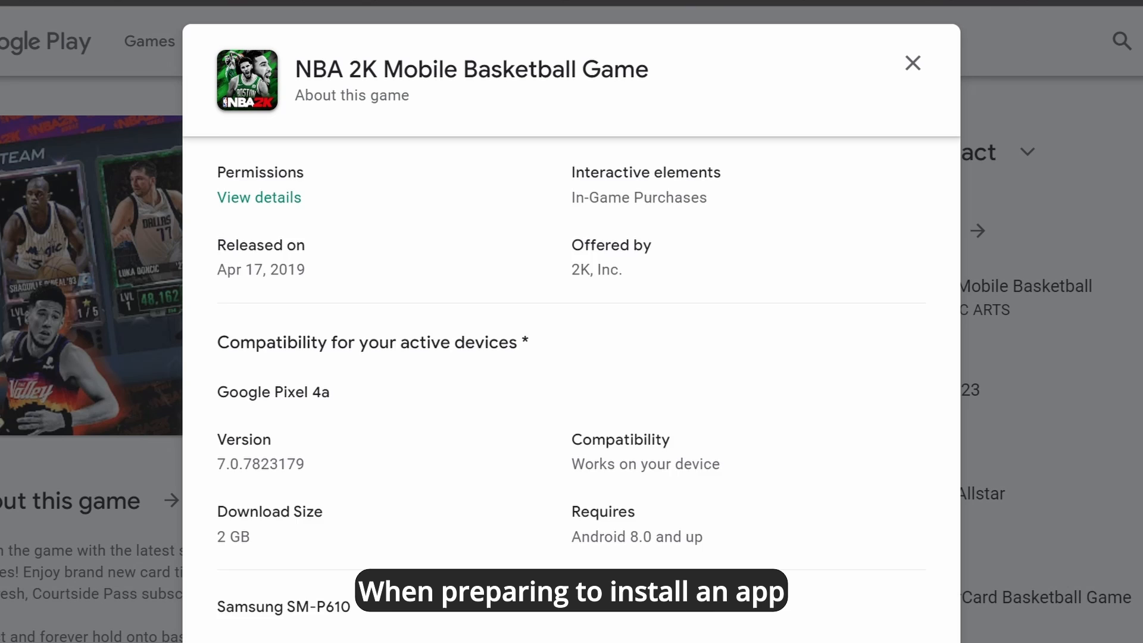
scroll(down, 3)
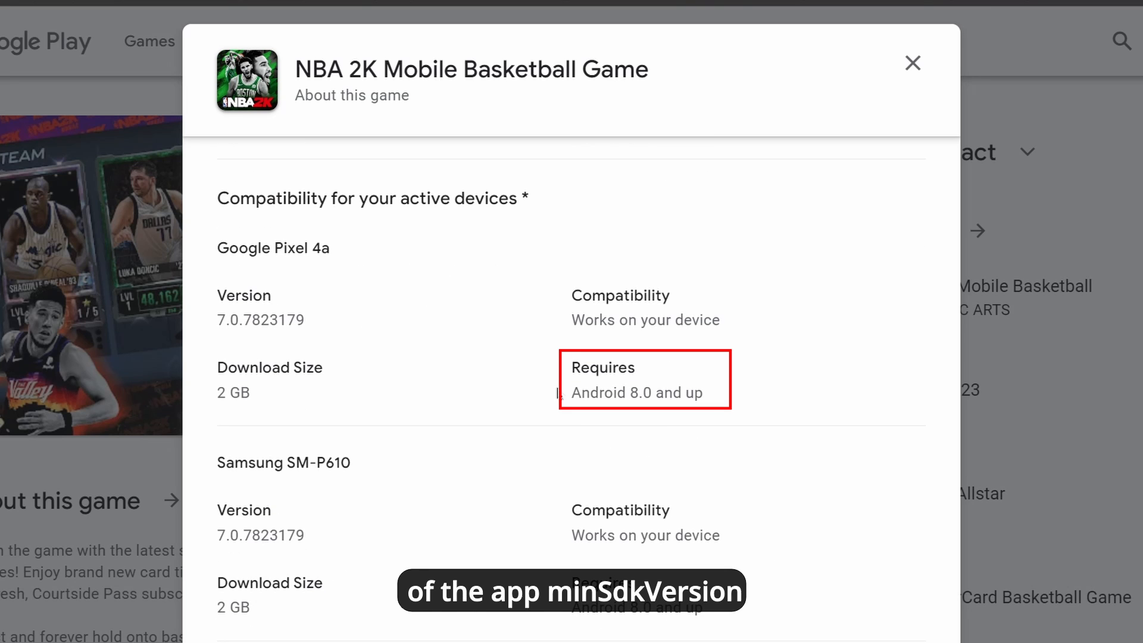
drag(574, 367, 703, 391)
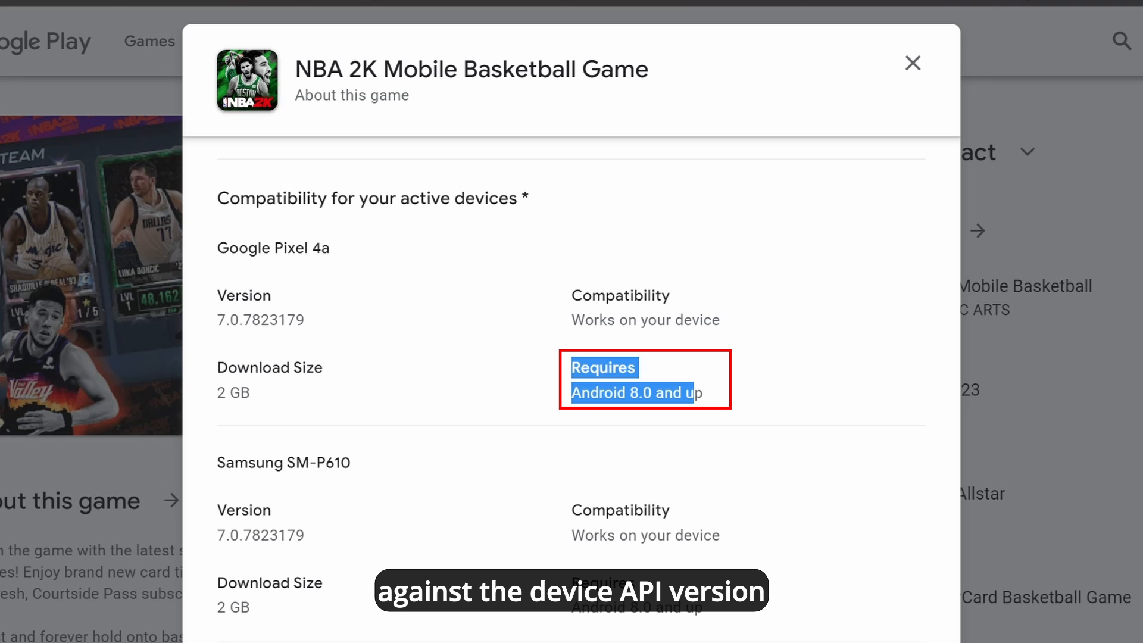
scroll(down, 3)
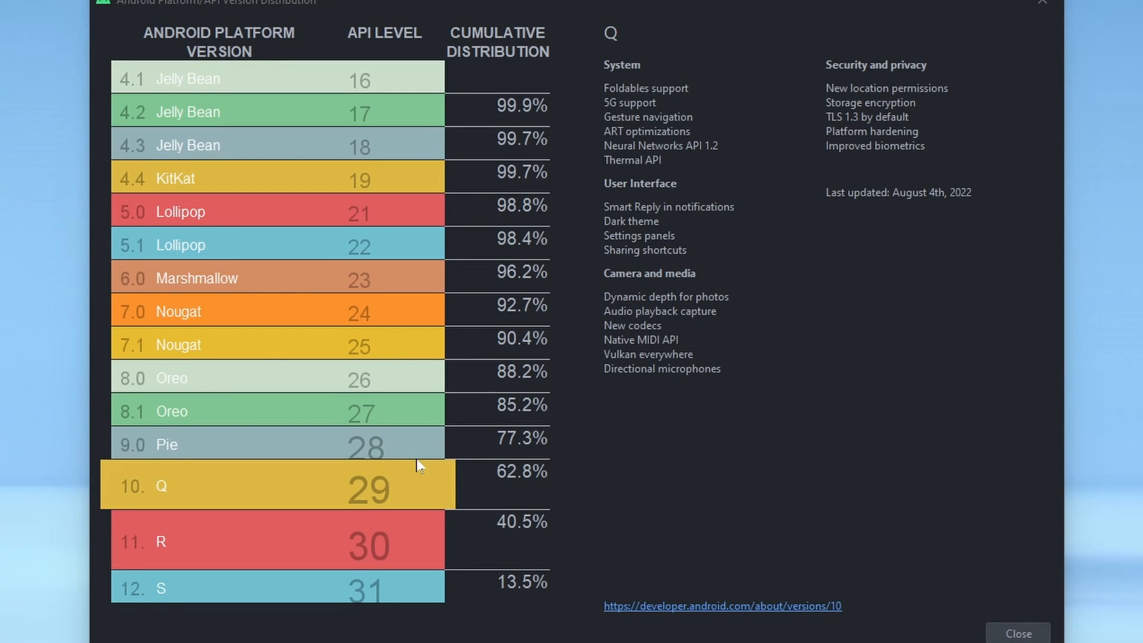
mouse_move(384, 115)
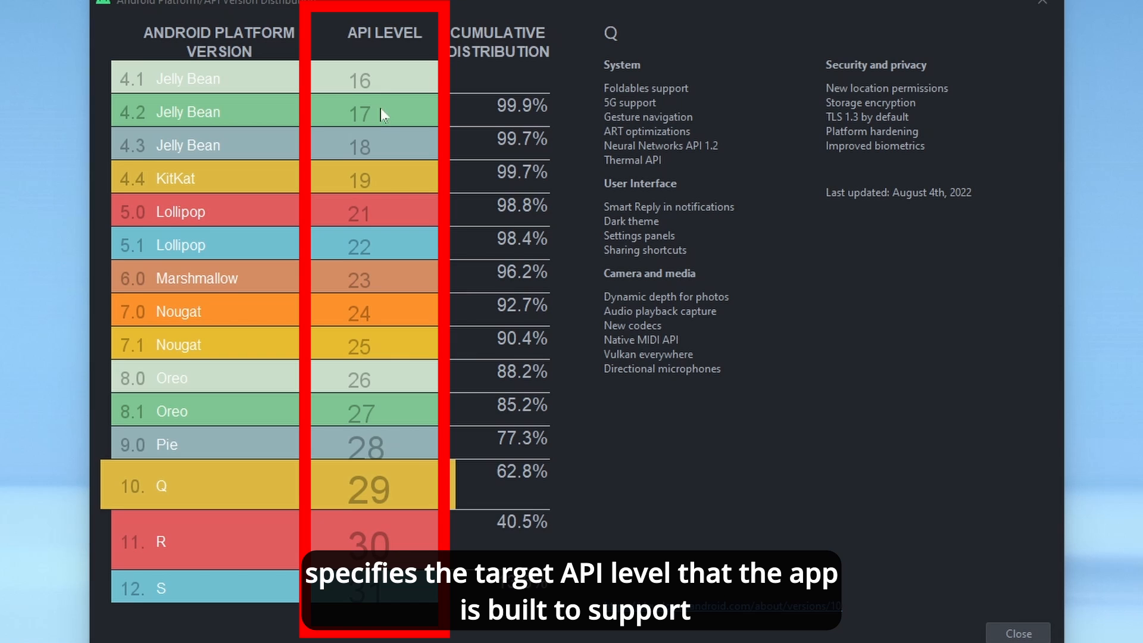
mouse_move(391, 295)
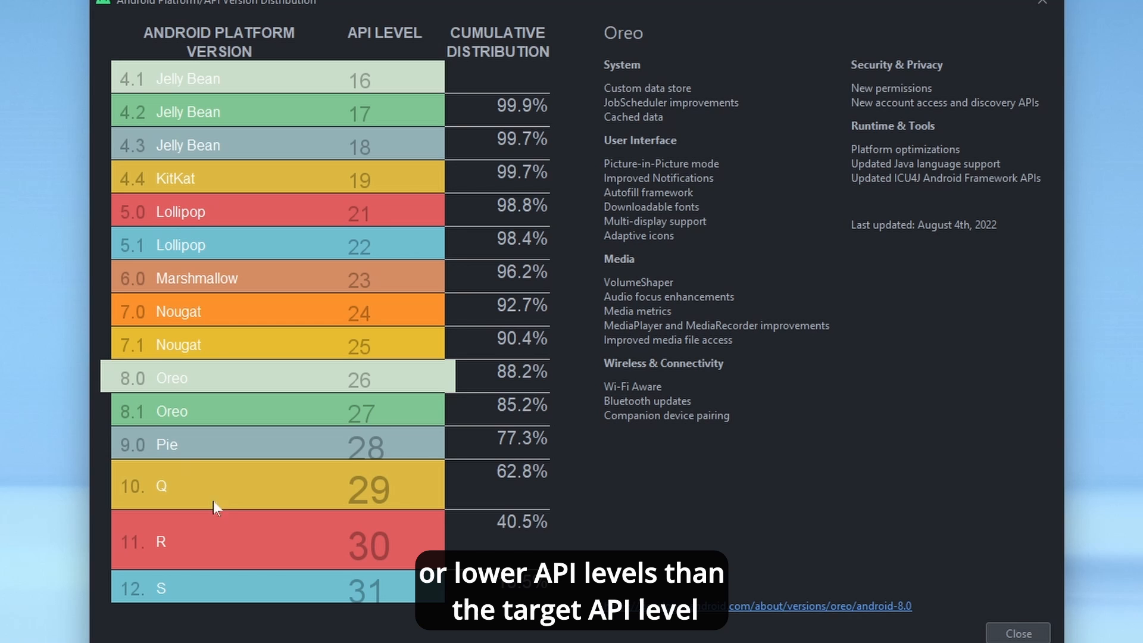
mouse_move(154, 378)
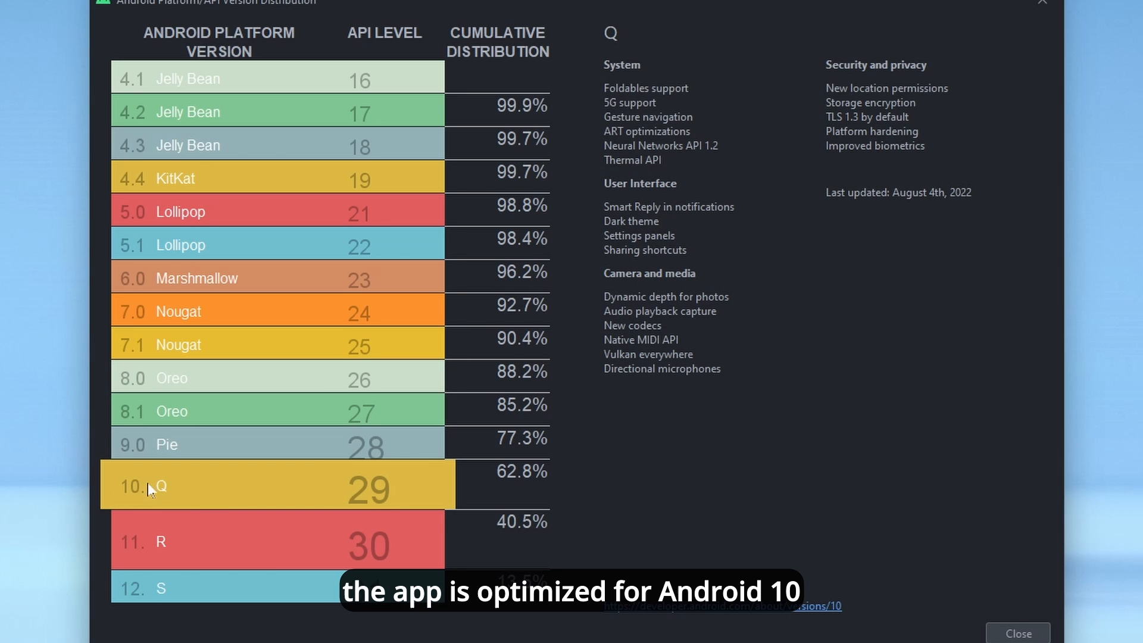
mouse_move(198, 516)
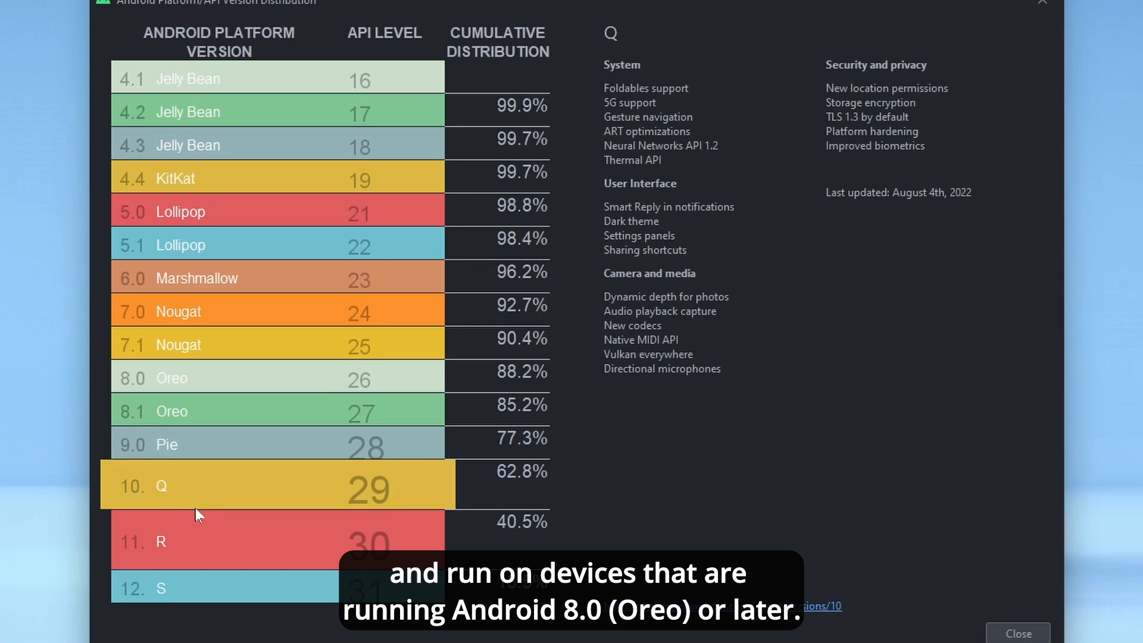
mouse_move(300, 388)
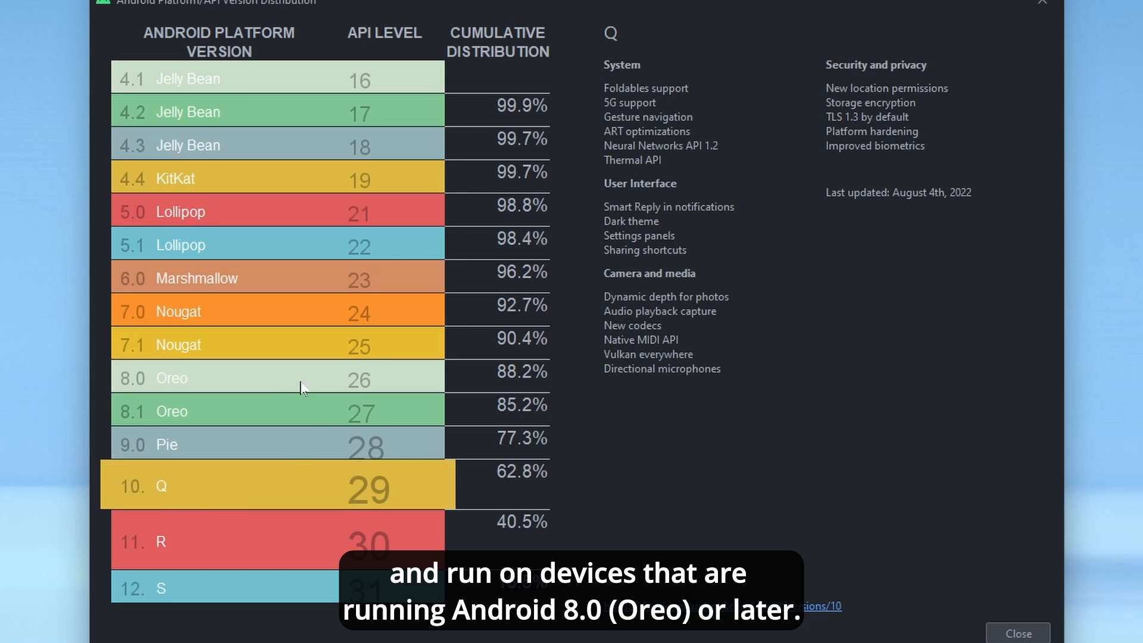